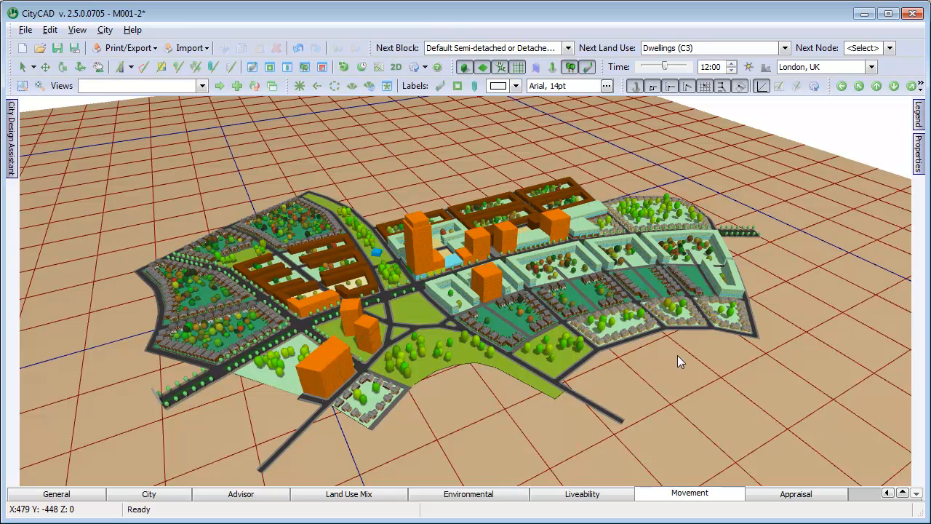
{"action": "mouse_move", "coordinate": [396, 67]}
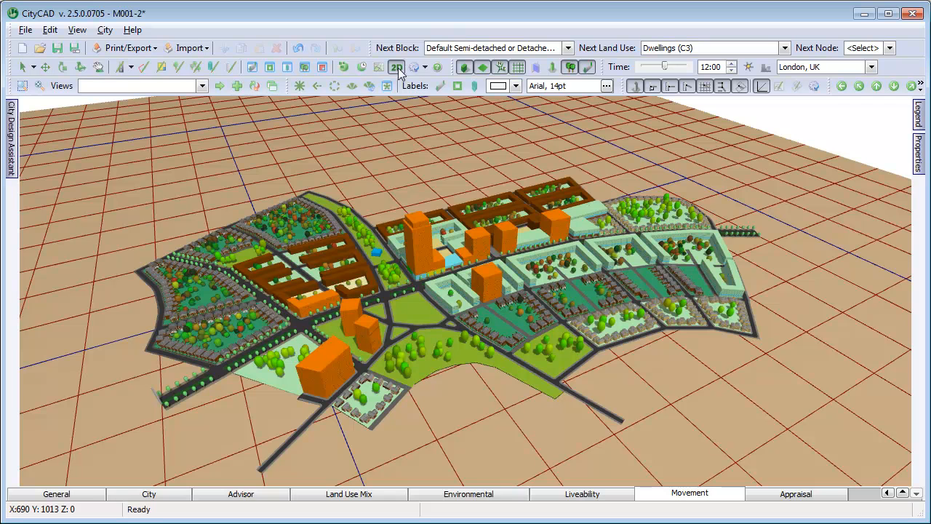
- Open the 2D plan drawing with Fine lineweights and Tree Shading turned off
{"action": "left_click", "coordinate": [396, 66]}
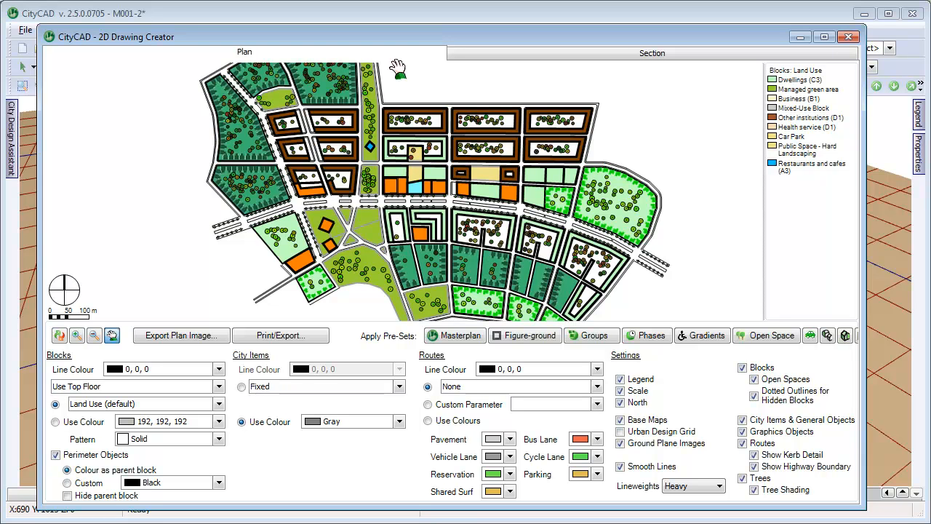
{"action": "mouse_move", "coordinate": [403, 79]}
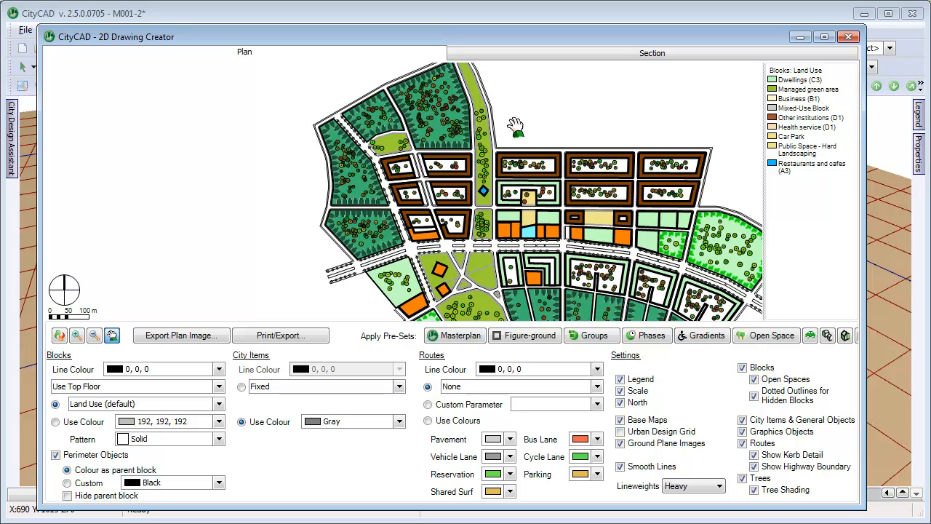
{"action": "mouse_move", "coordinate": [211, 359]}
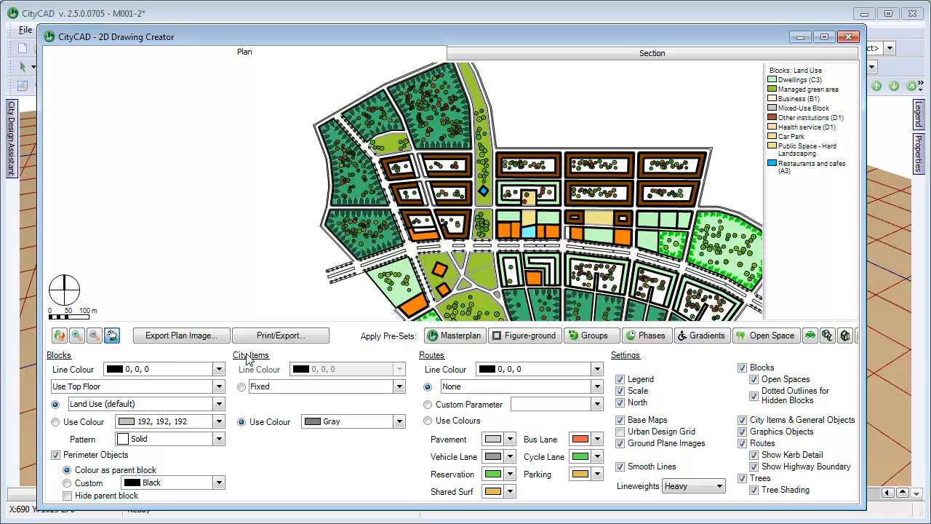
{"action": "mouse_move", "coordinate": [391, 405]}
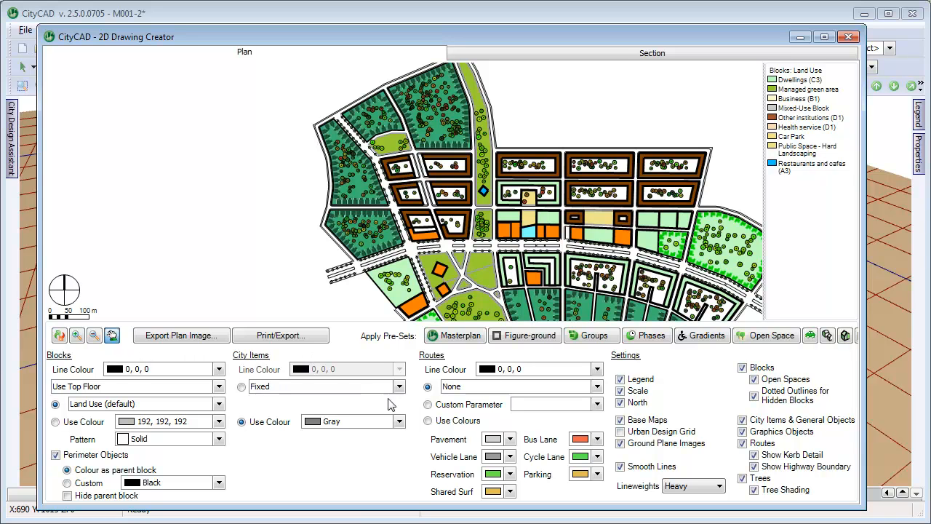
{"action": "left_click", "coordinate": [721, 486]}
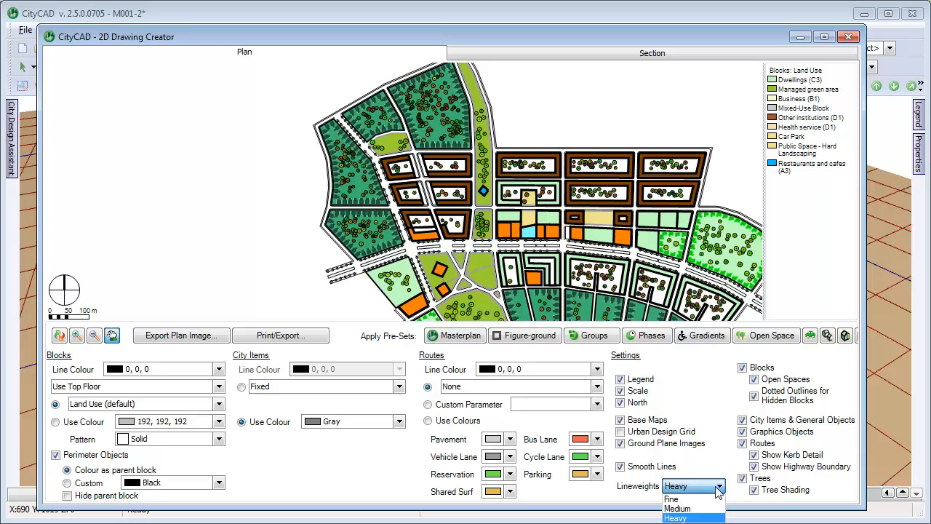
{"action": "left_click", "coordinate": [671, 499]}
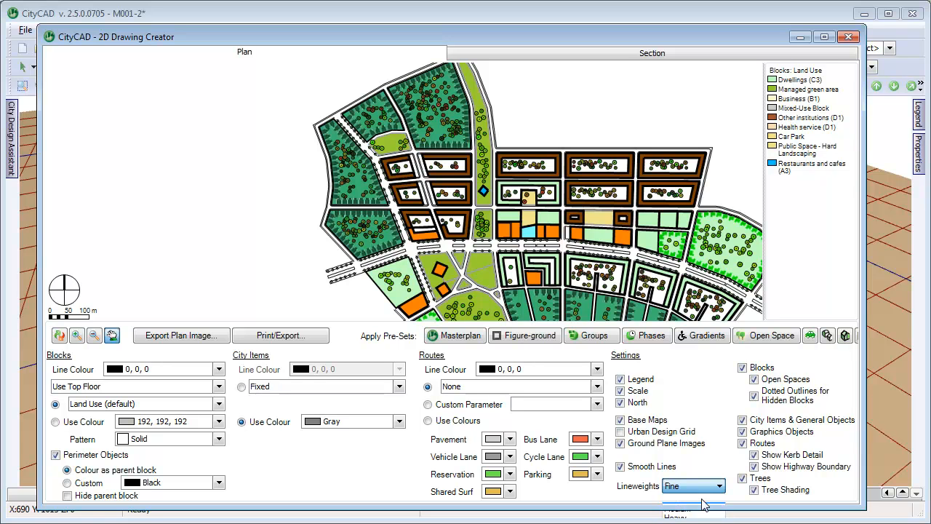
{"action": "left_click", "coordinate": [755, 490]}
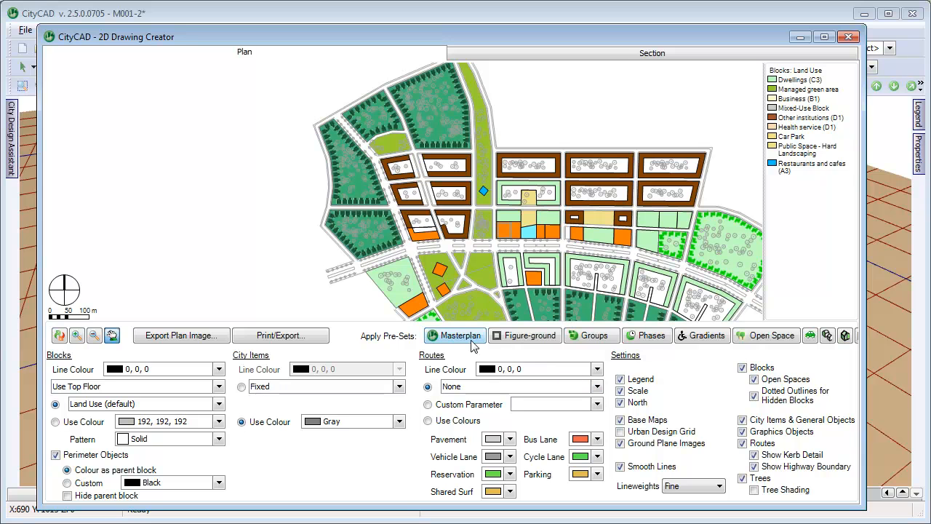
- Try the Masterplan, Figure-ground and Phases presets, then apply the Gradients car-parking preset
{"action": "left_click", "coordinate": [755, 490]}
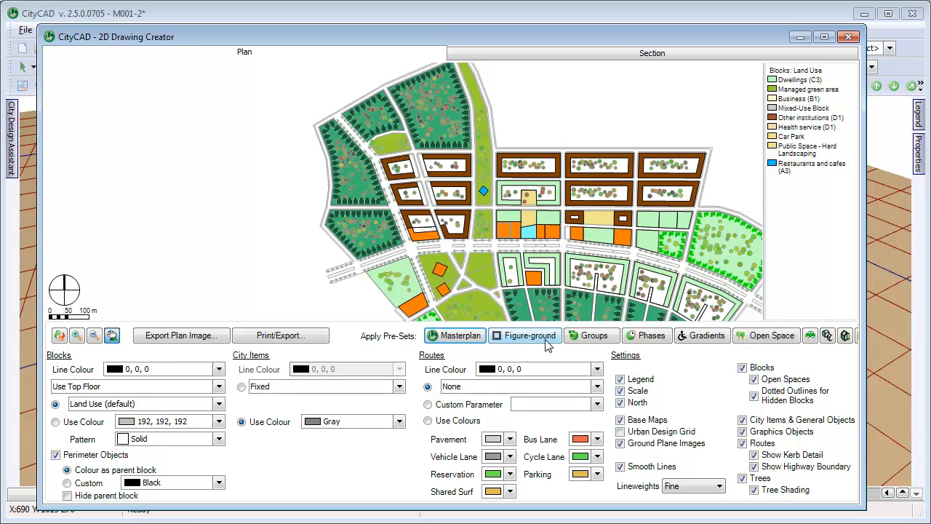
{"action": "left_click", "coordinate": [524, 336]}
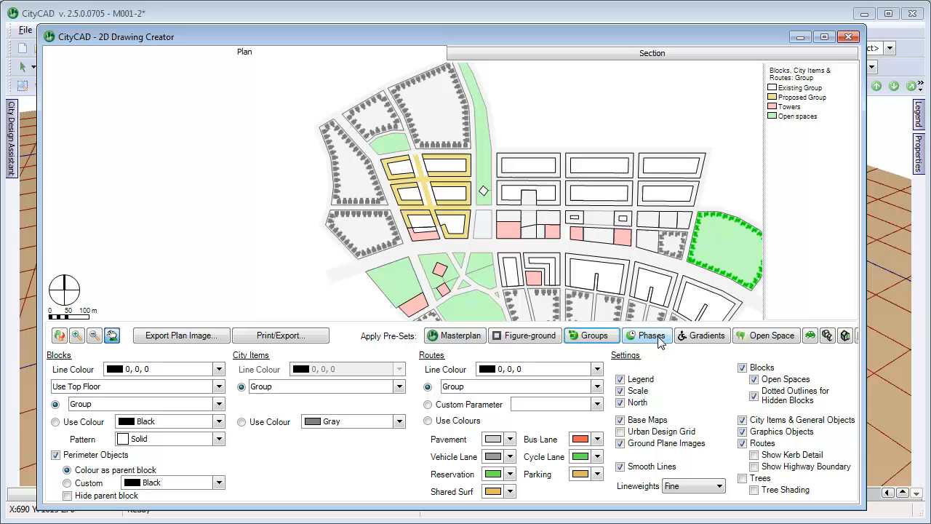
{"action": "left_click", "coordinate": [646, 335]}
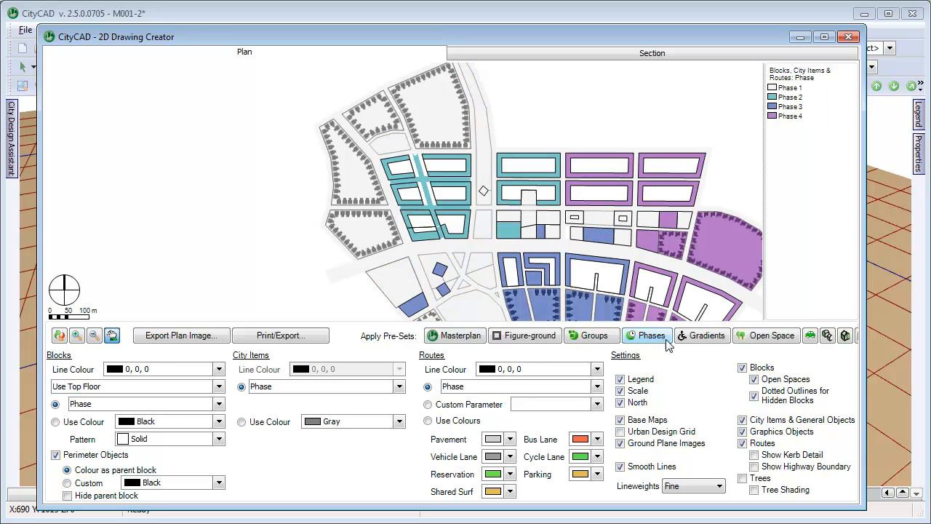
{"action": "left_click", "coordinate": [701, 336]}
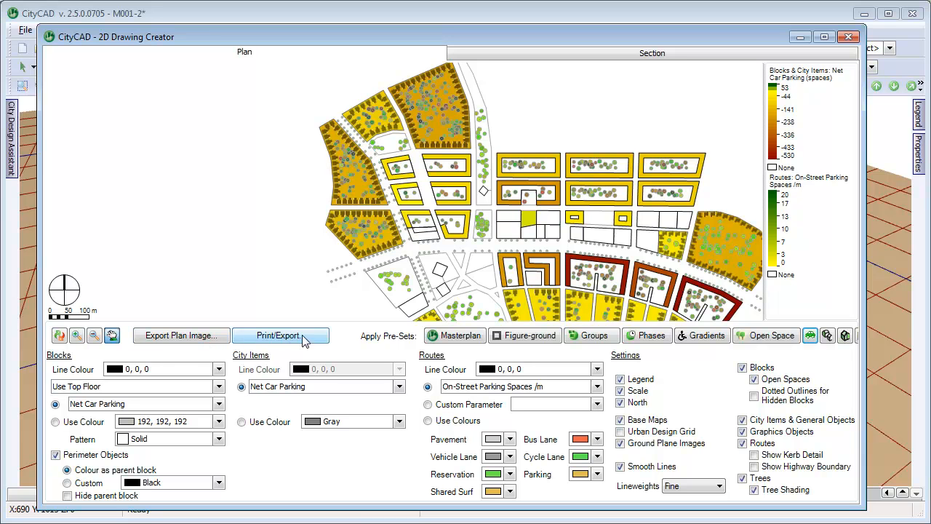
- Set the printed plan to scale 1:500 and title it 'My Residential Block'
{"action": "left_click", "coordinate": [281, 336]}
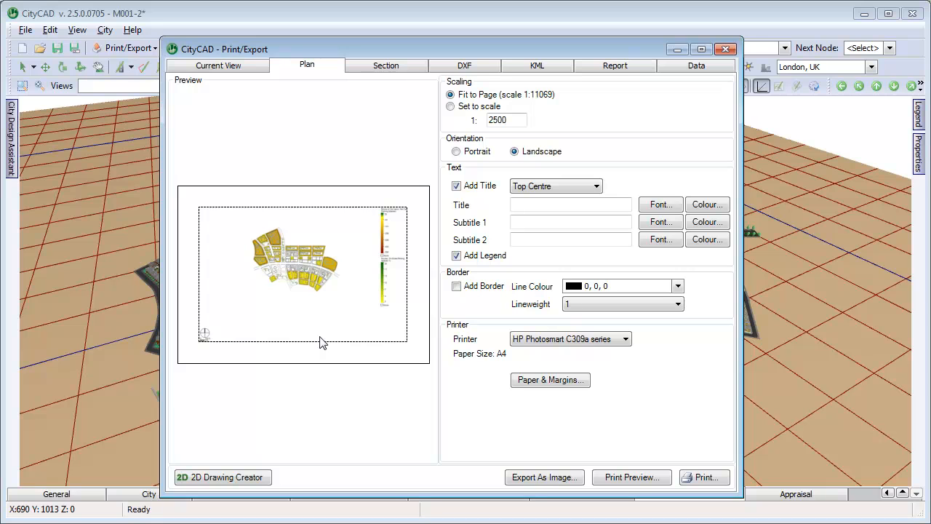
{"action": "mouse_move", "coordinate": [322, 342]}
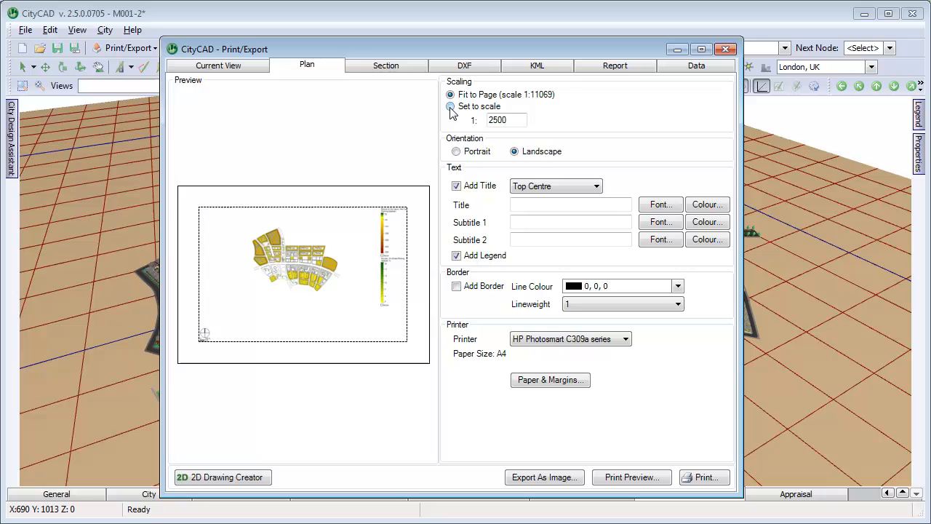
{"action": "left_click", "coordinate": [450, 106]}
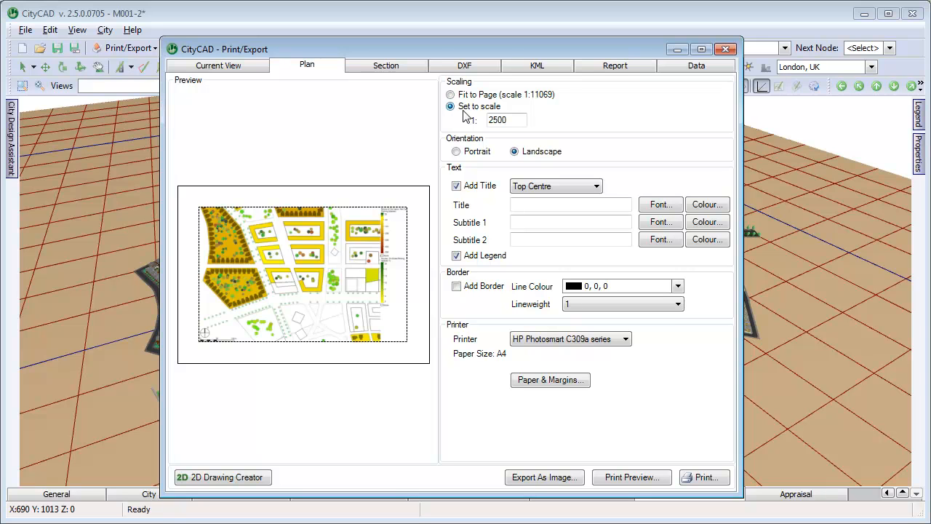
{"action": "type", "text": "500"}
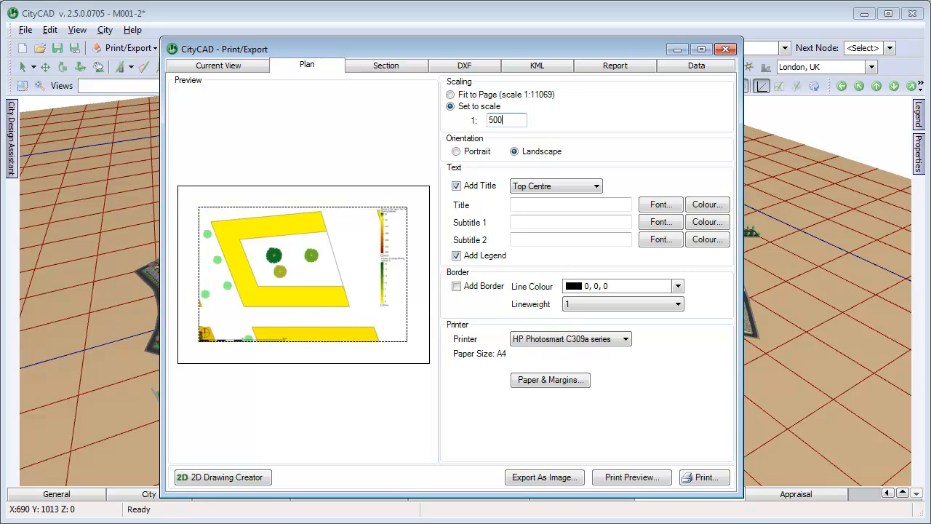
{"action": "left_click", "coordinate": [571, 204]}
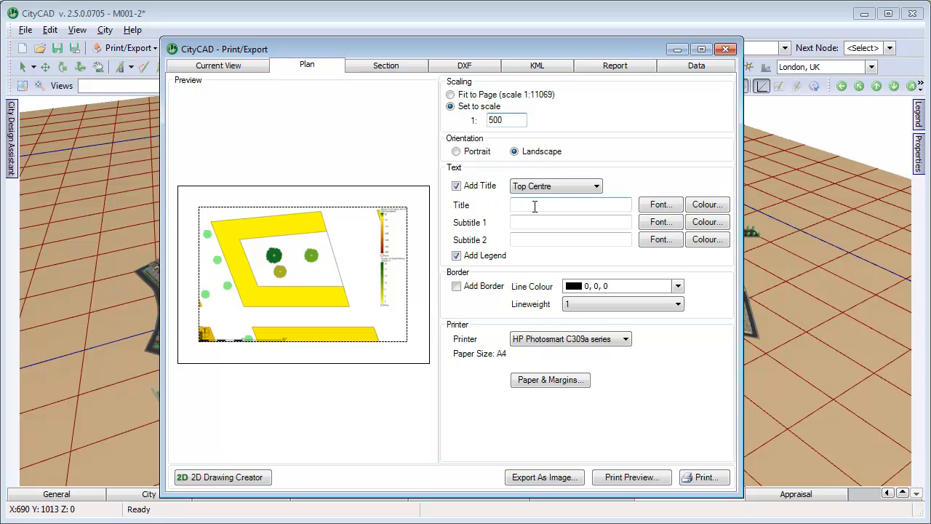
{"action": "type", "text": "My Re"}
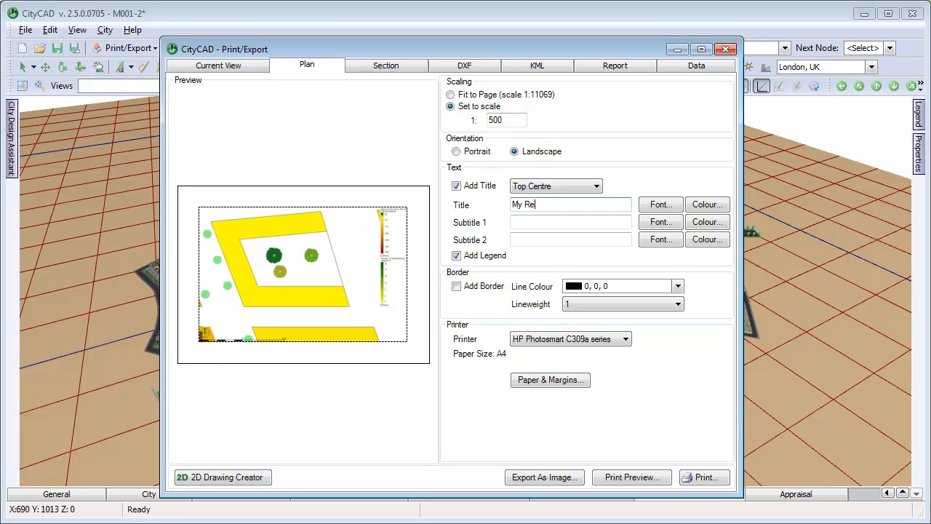
{"action": "type", "text": "sidential Block"}
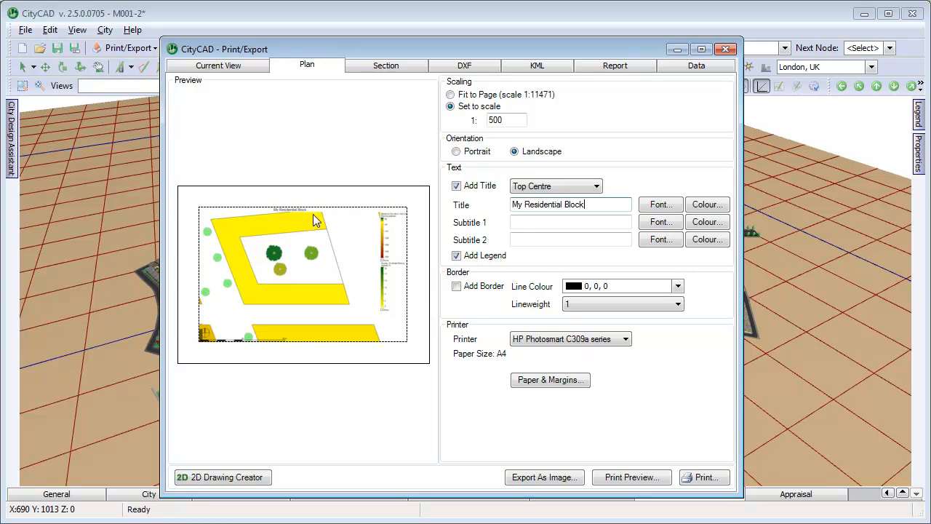
{"action": "mouse_move", "coordinate": [323, 222]}
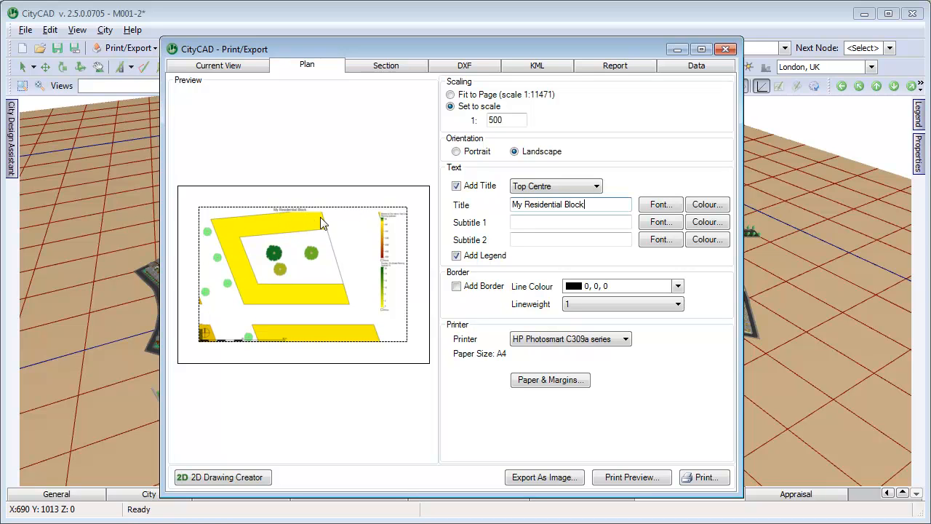
{"action": "left_click", "coordinate": [570, 338]}
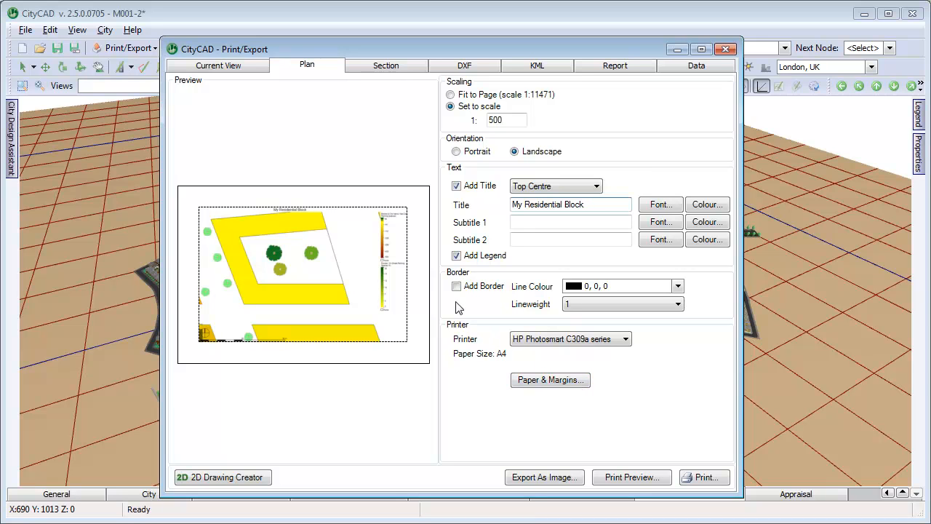
{"action": "left_click", "coordinate": [218, 65]}
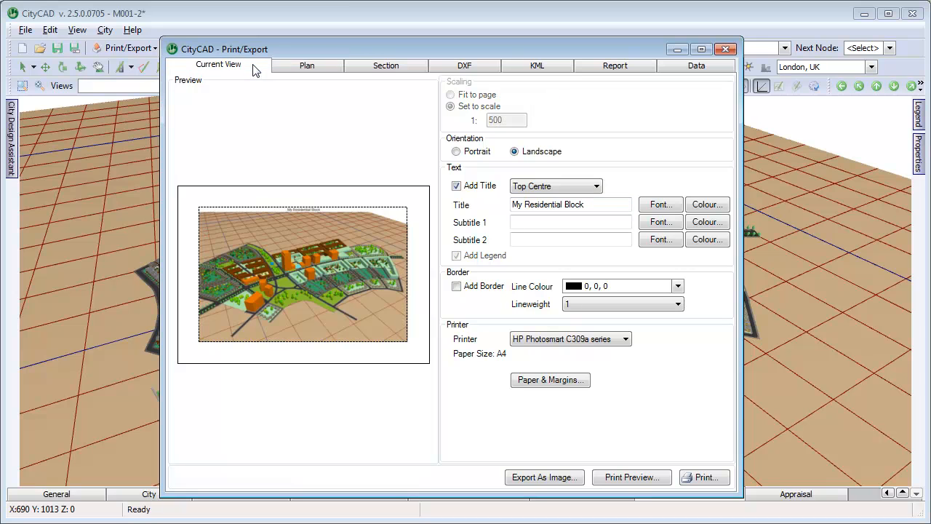
{"action": "mouse_move", "coordinate": [378, 365]}
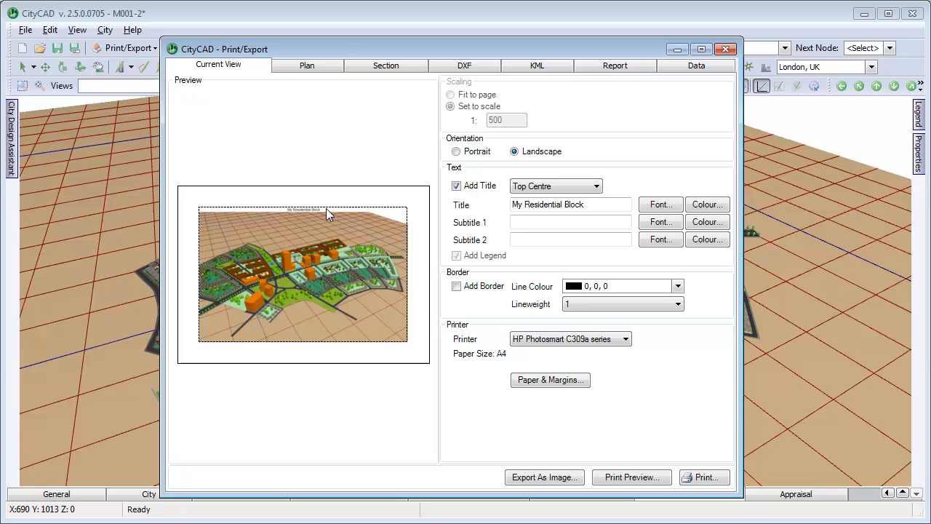
- Switch print settings to the 2D Plan, then bring up the DXF export options
{"action": "left_click", "coordinate": [306, 65]}
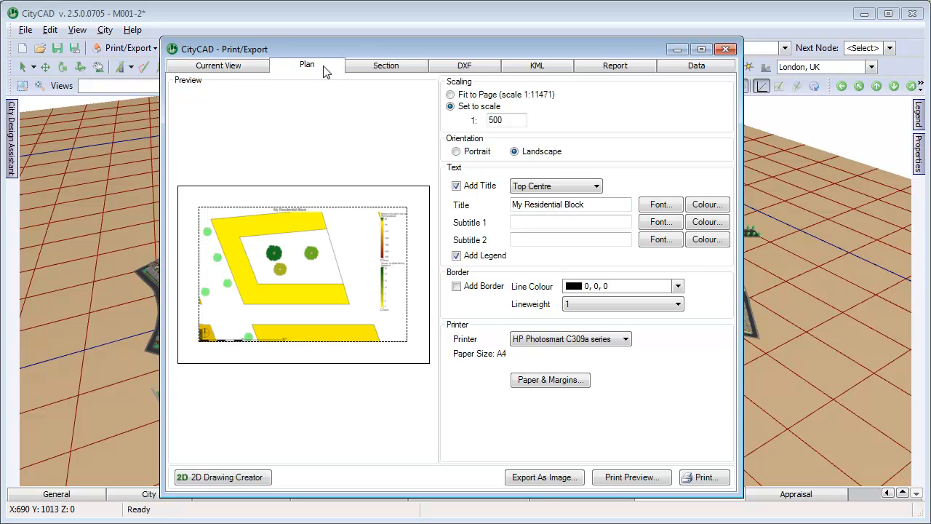
{"action": "mouse_move", "coordinate": [456, 363]}
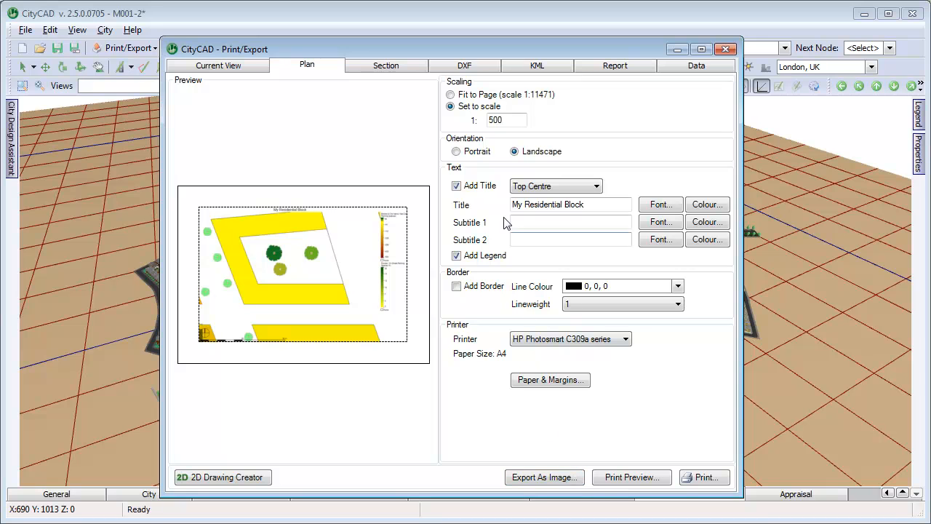
{"action": "left_click", "coordinate": [464, 64]}
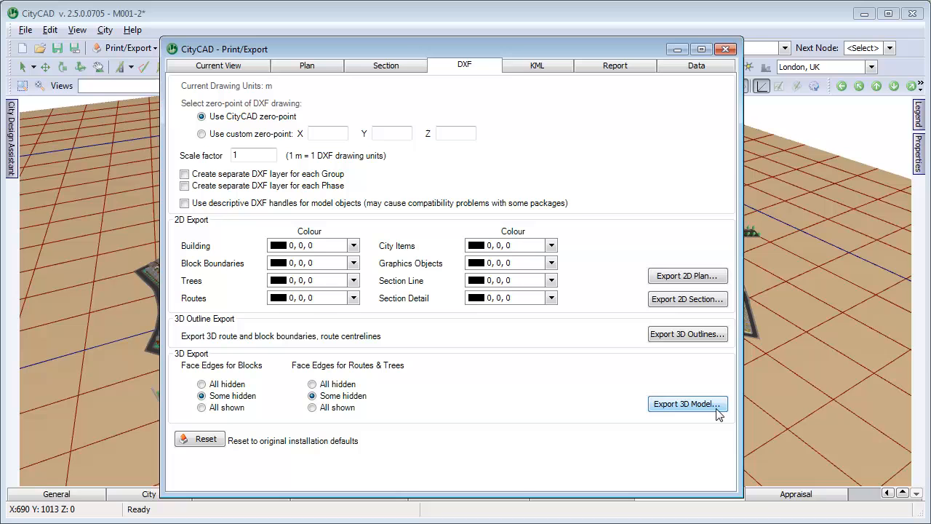
{"action": "mouse_move", "coordinate": [660, 358]}
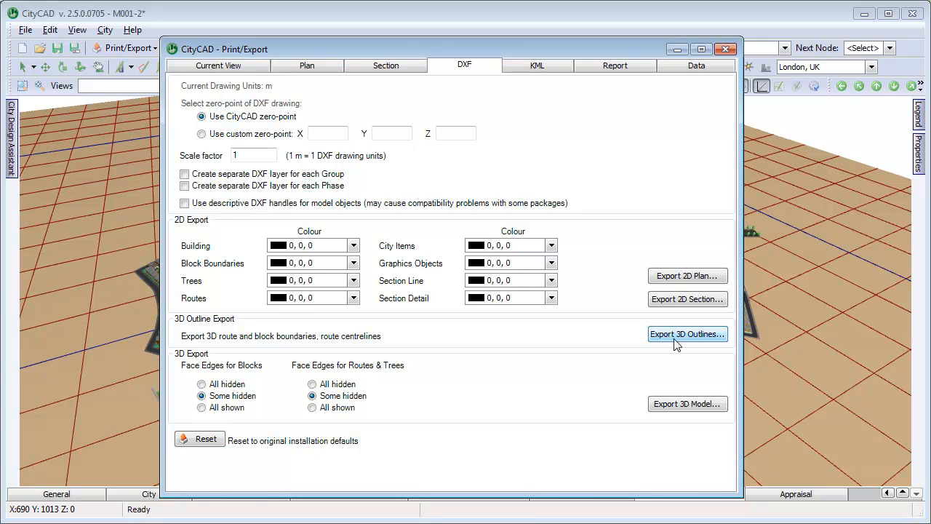
{"action": "mouse_move", "coordinate": [627, 209]}
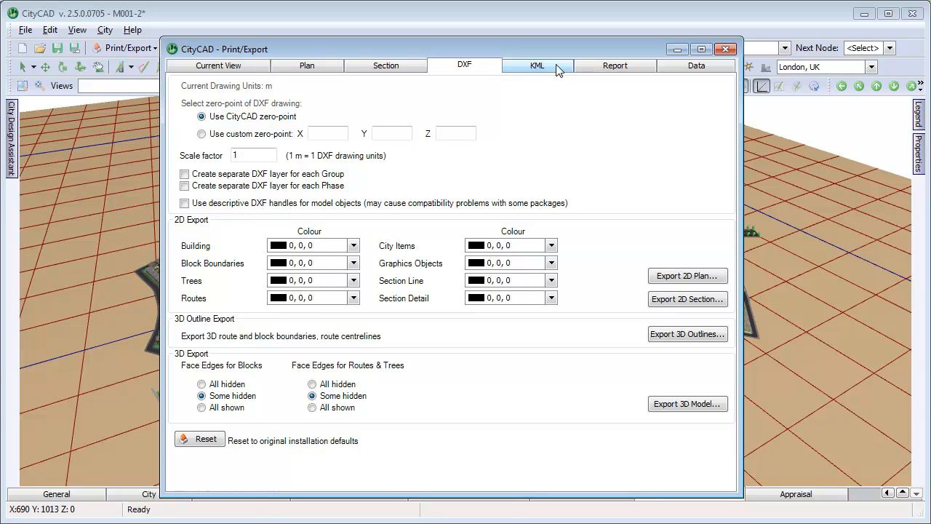
- Enter 'My City' as the KML export name and focus the Latitude field
{"action": "left_click", "coordinate": [537, 65]}
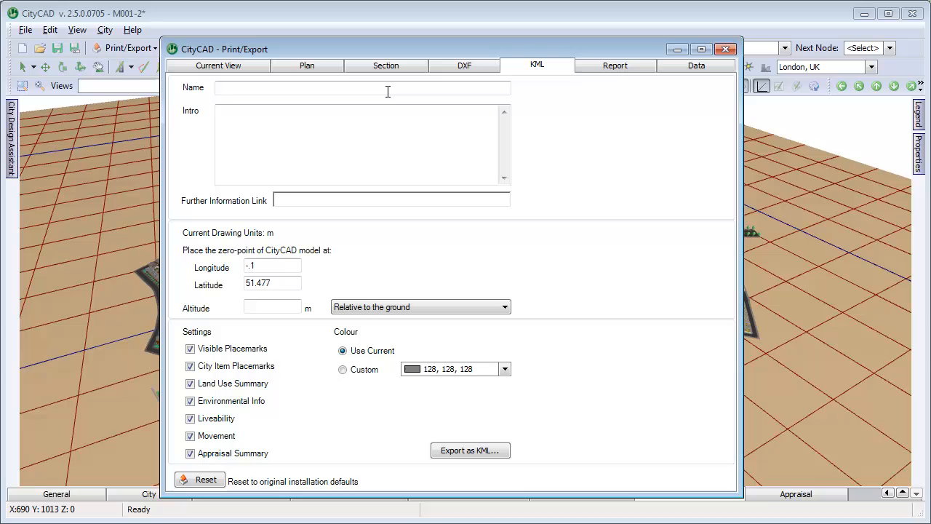
{"action": "type", "text": "My"}
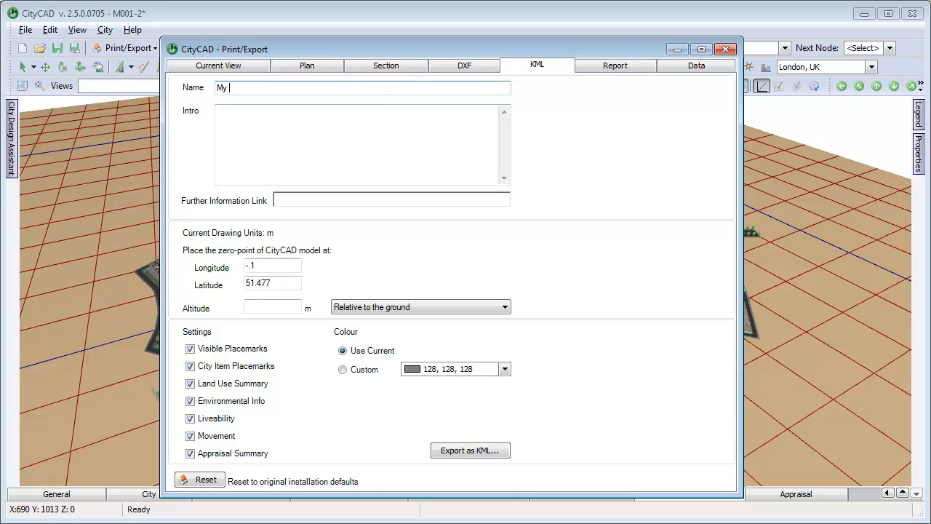
{"action": "type", "text": "City"}
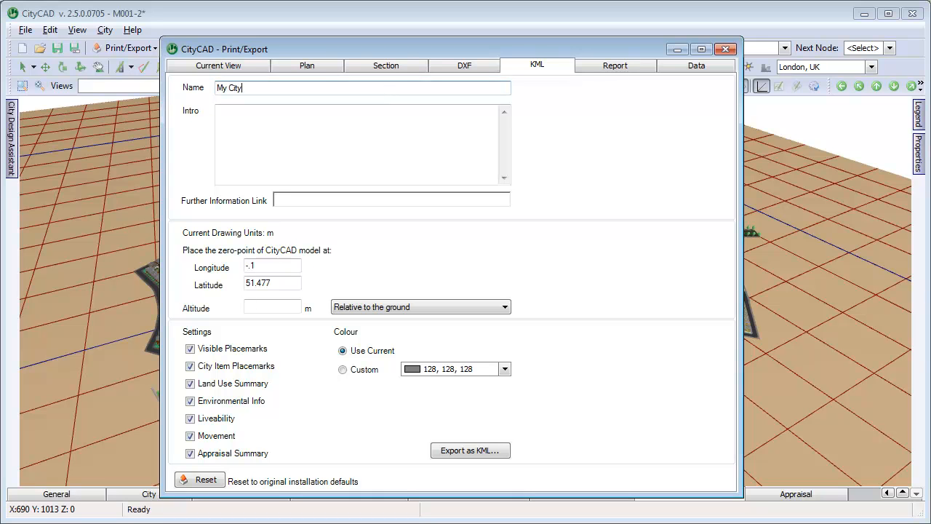
{"action": "mouse_move", "coordinate": [332, 266]}
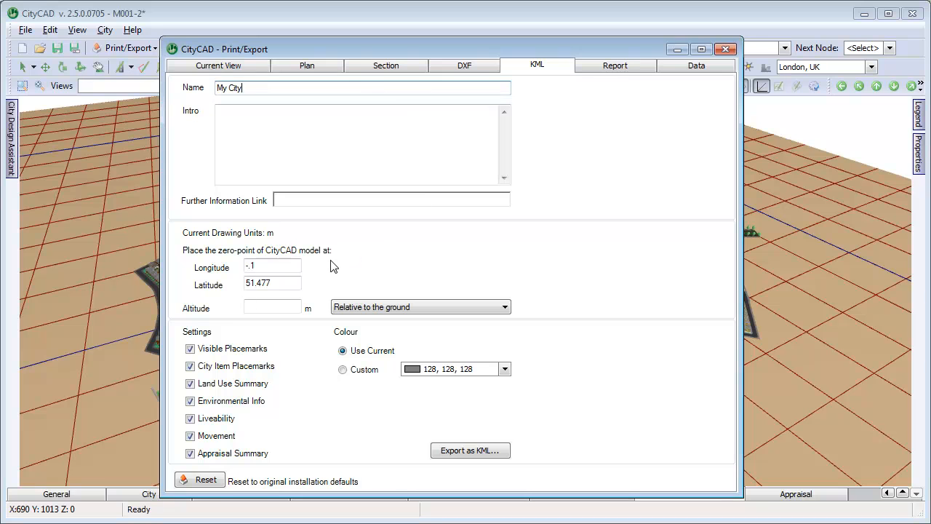
{"action": "left_click", "coordinate": [272, 266]}
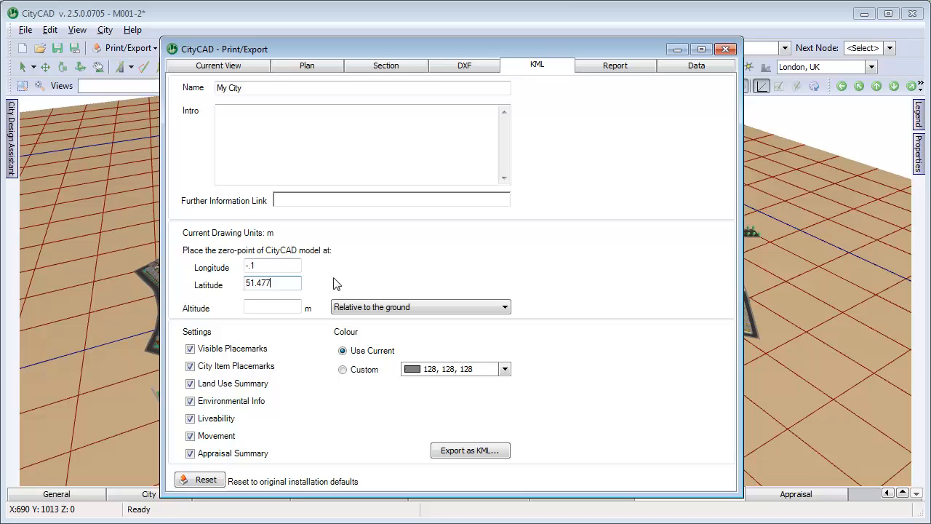
- Enter 'My City - Masterplan report' as the report title in the Report settings
{"action": "left_click", "coordinate": [615, 64]}
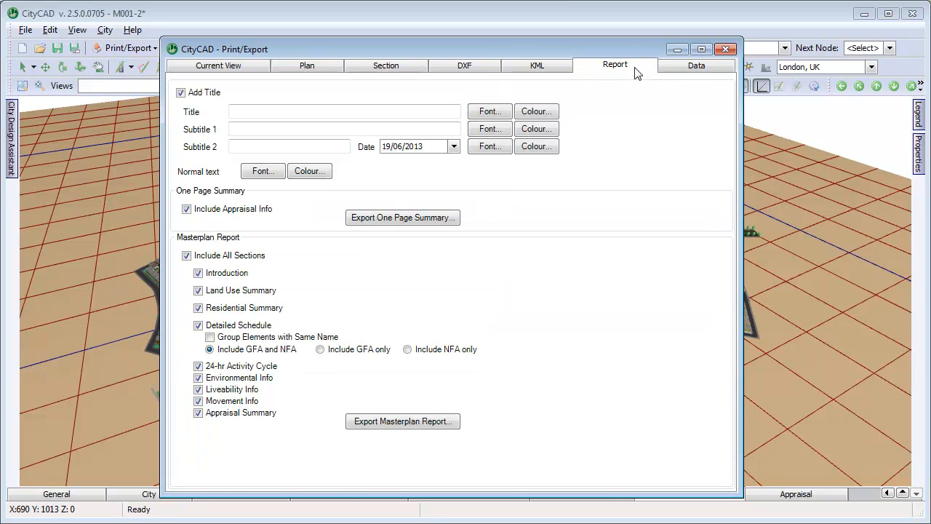
{"action": "mouse_move", "coordinate": [540, 91]}
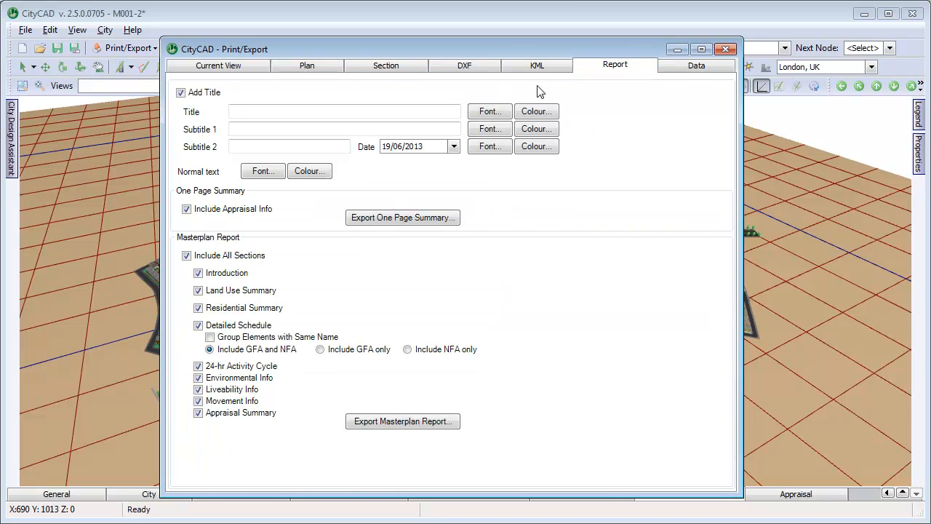
{"action": "type", "text": "M"}
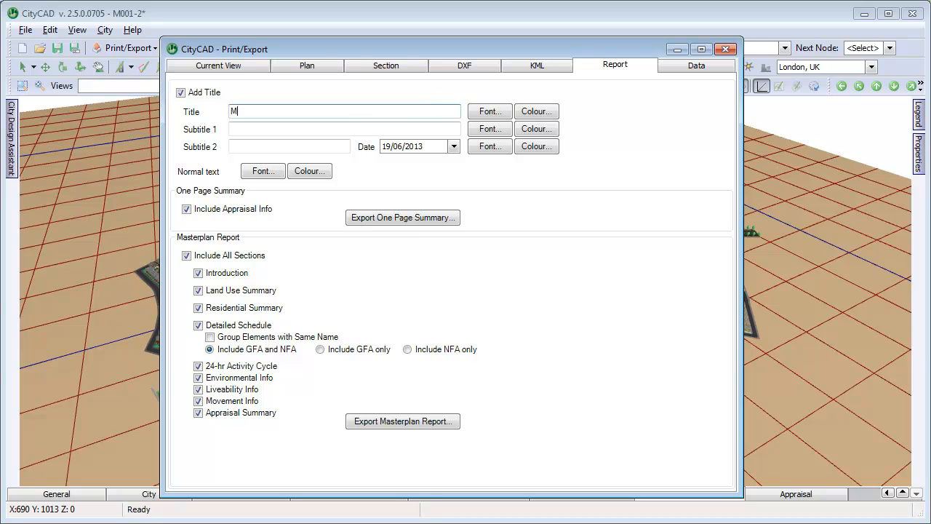
{"action": "type", "text": "y City - Mas"}
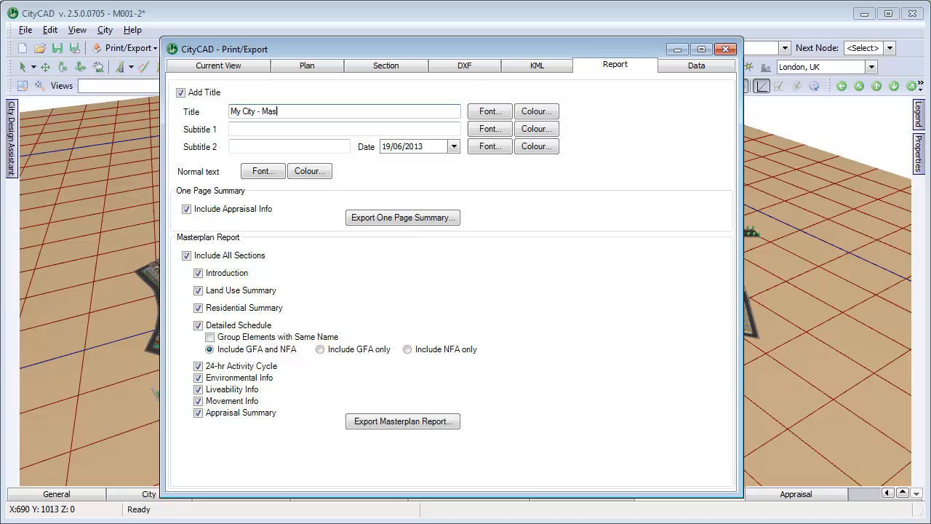
{"action": "type", "text": "terplan report"}
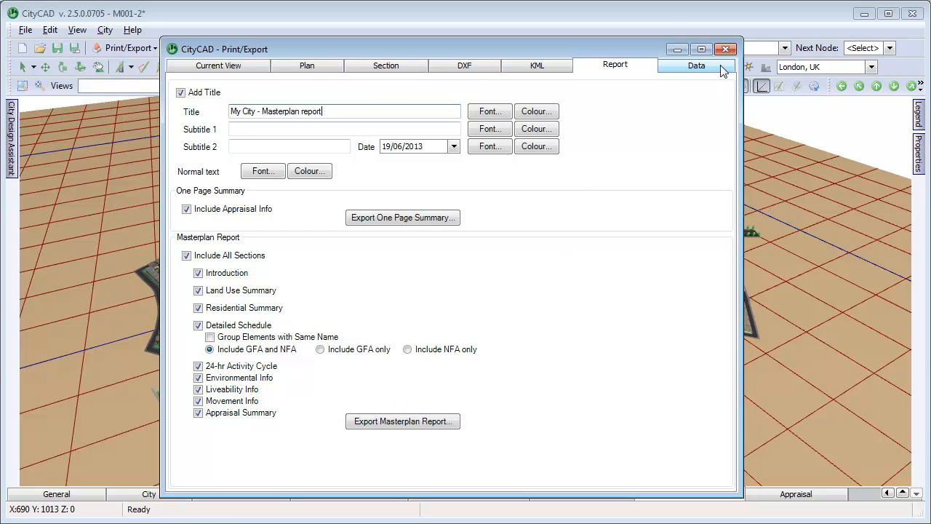
- Show the Data tab with XLS and CSV city, land use, movement and appraisal exports
{"action": "left_click", "coordinate": [697, 65]}
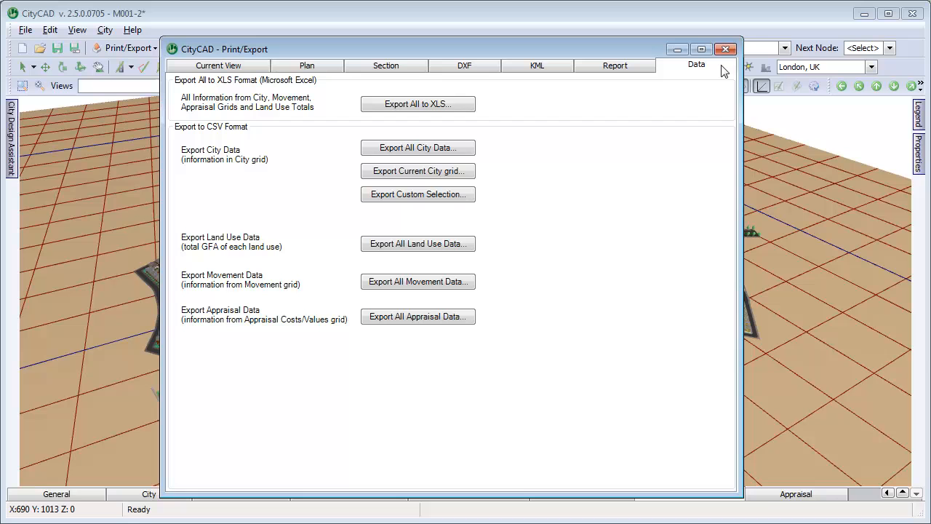
{"action": "mouse_move", "coordinate": [418, 194]}
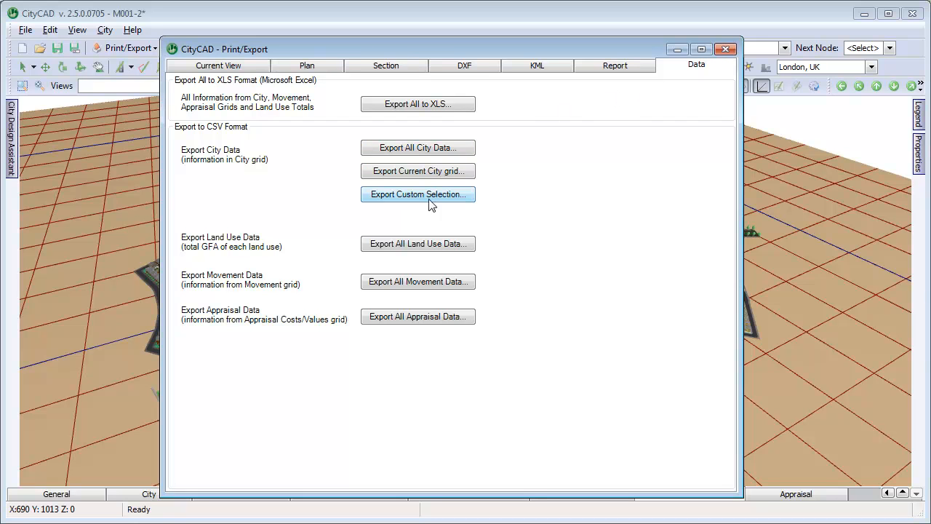
{"action": "mouse_move", "coordinate": [519, 255]}
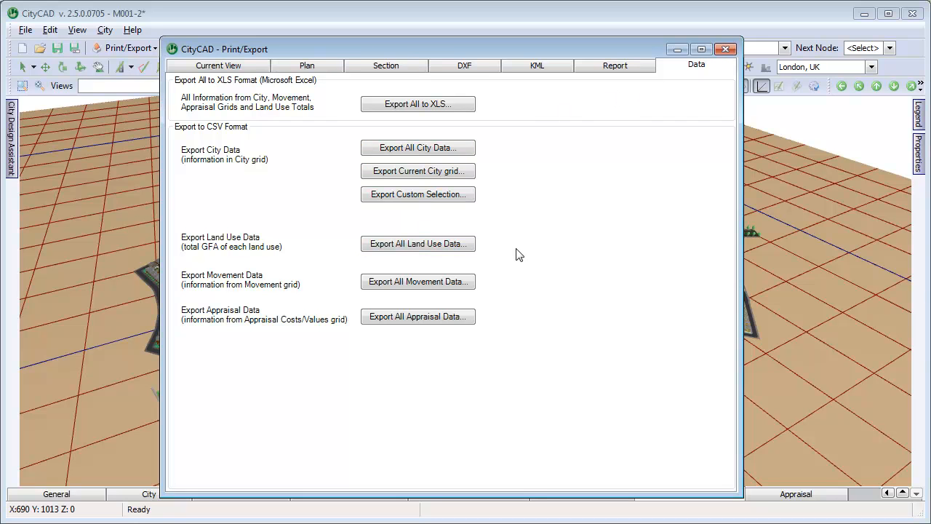
{"action": "mouse_move", "coordinate": [522, 289]}
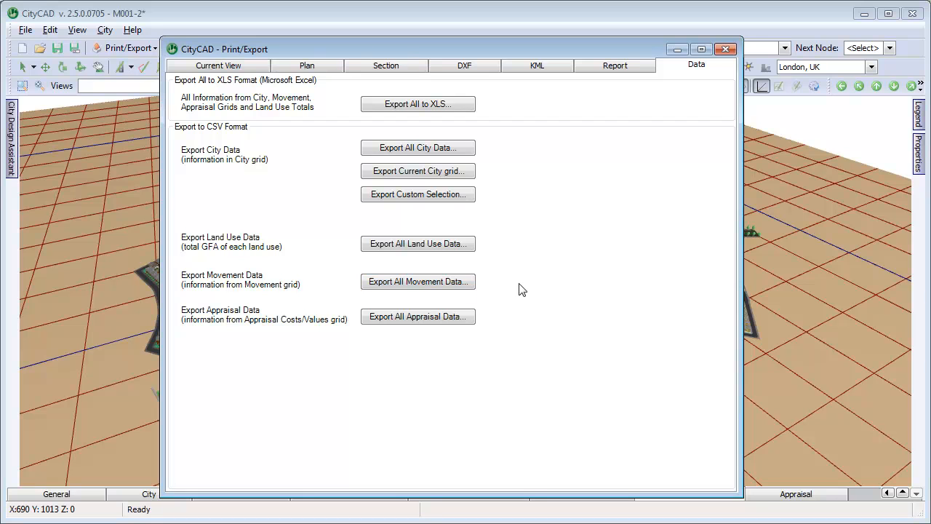